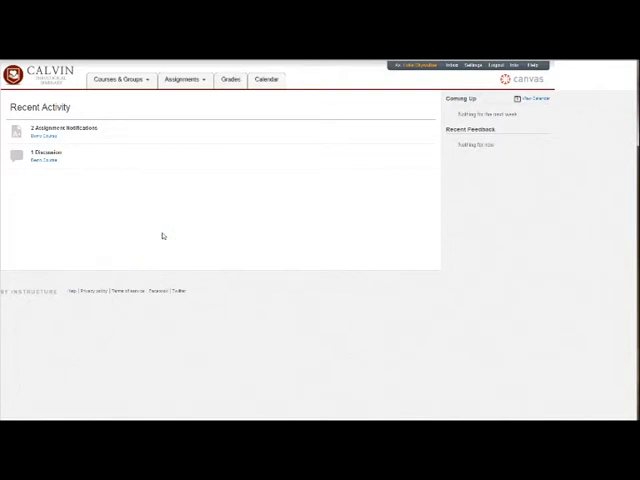
mouse_move(100, 156)
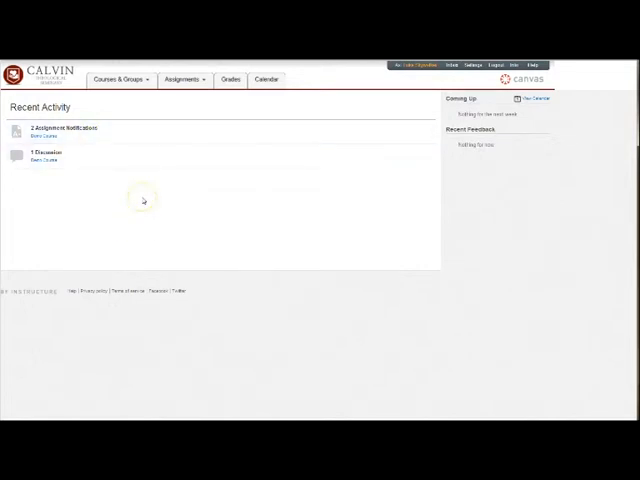
mouse_move(463, 185)
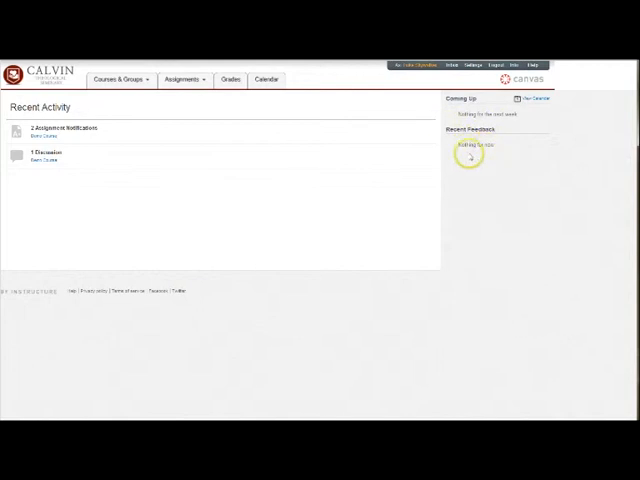
mouse_move(470, 160)
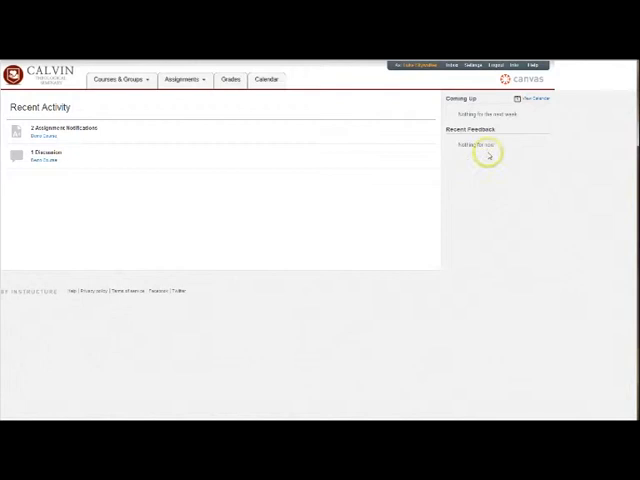
mouse_move(507, 181)
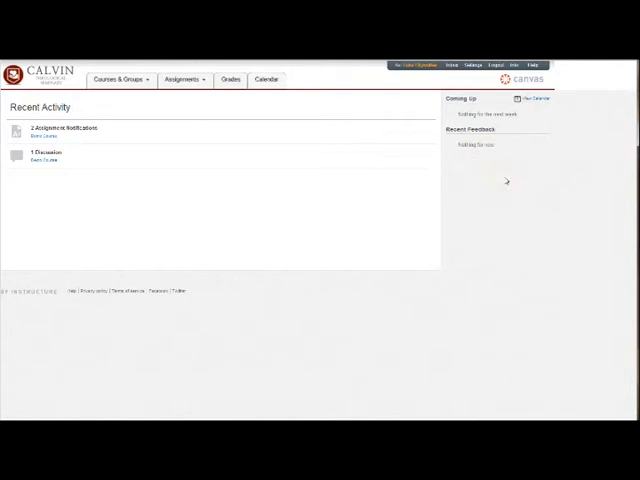
mouse_move(477, 174)
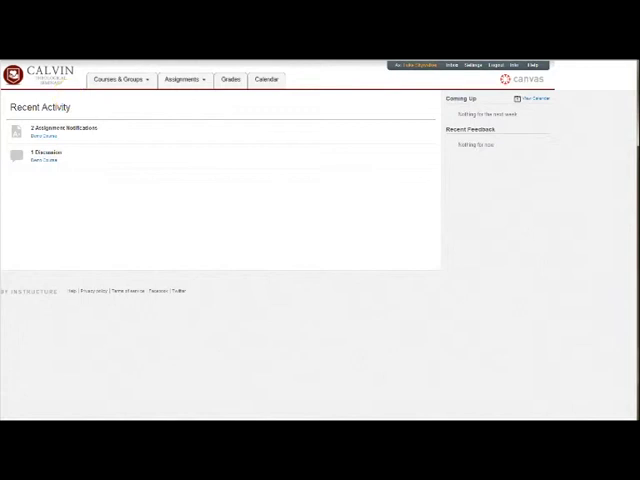
- Go to the 000J - Gospel of John course from the Courses & Groups menu
left_click(117, 79)
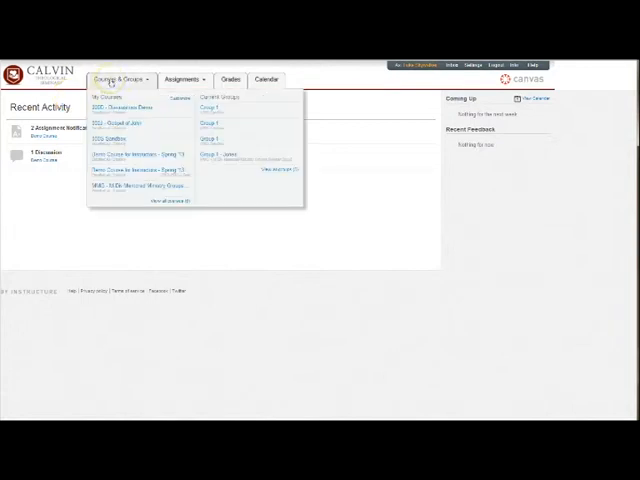
mouse_move(115, 123)
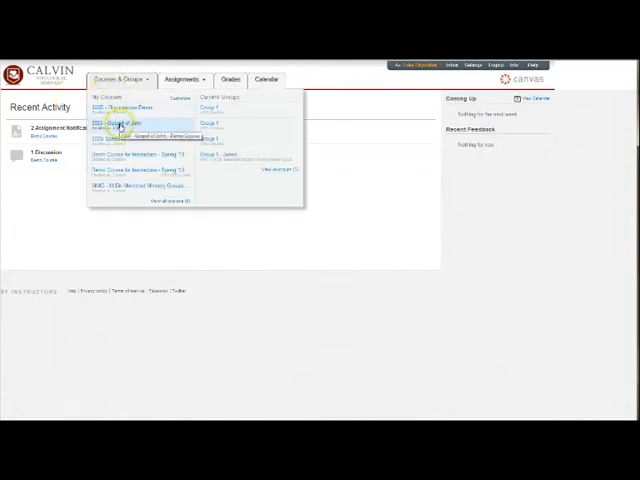
left_click(120, 124)
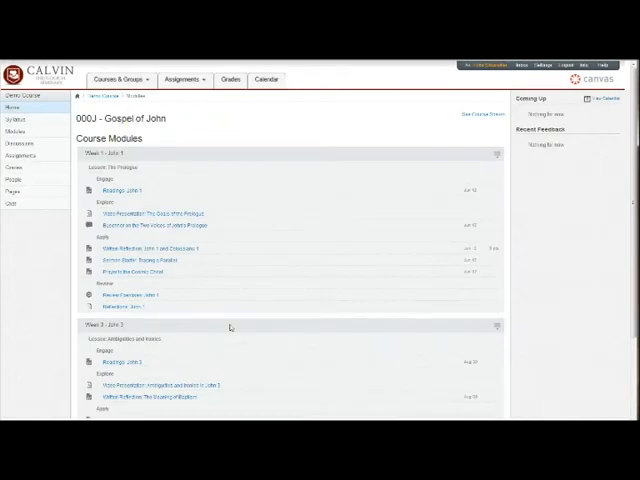
mouse_move(22, 230)
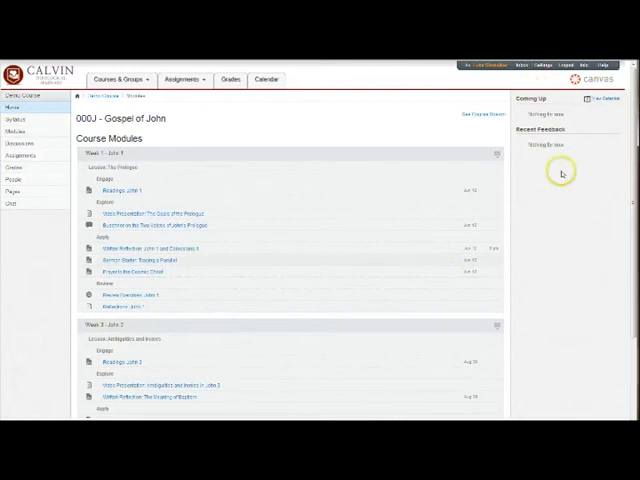
mouse_move(538, 98)
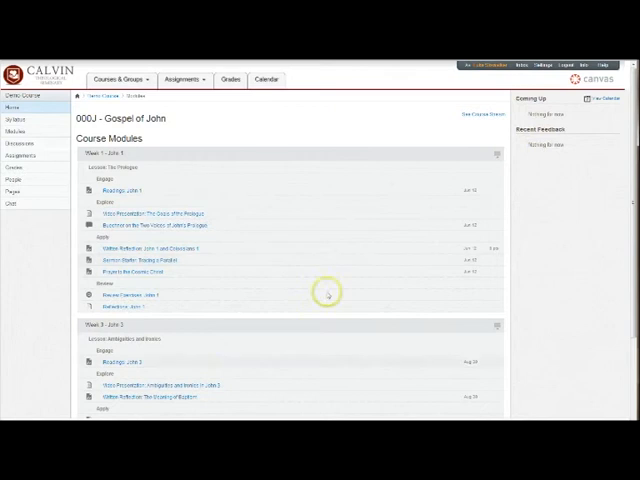
mouse_move(185, 115)
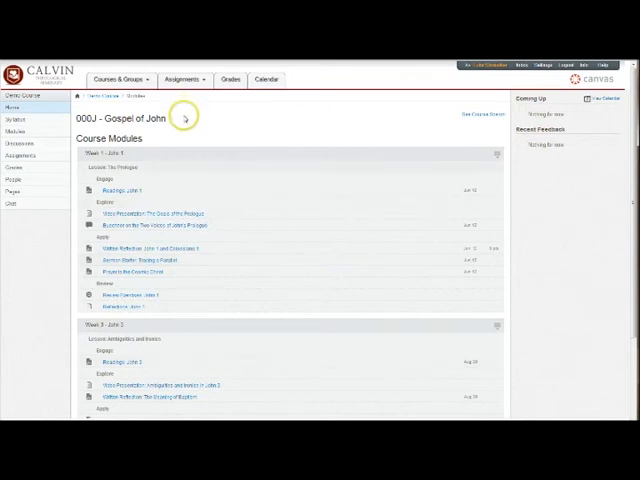
mouse_move(545, 297)
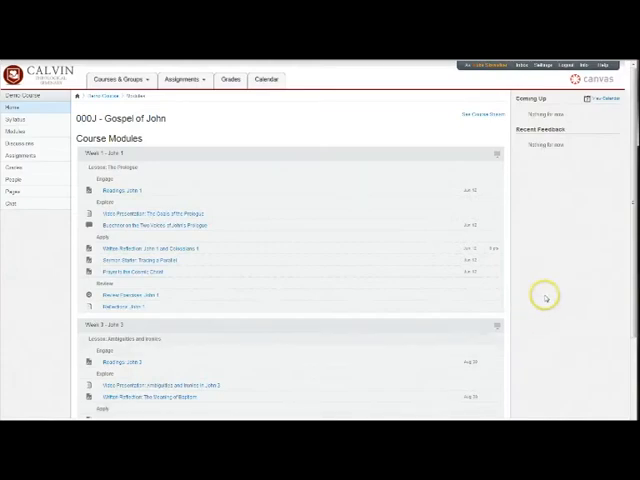
mouse_move(551, 290)
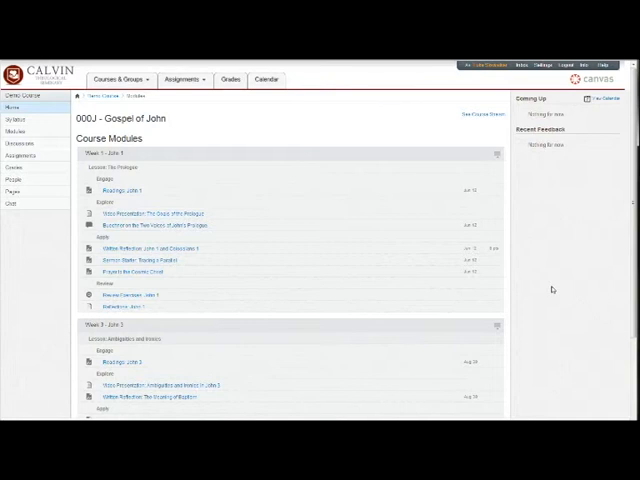
mouse_move(240, 137)
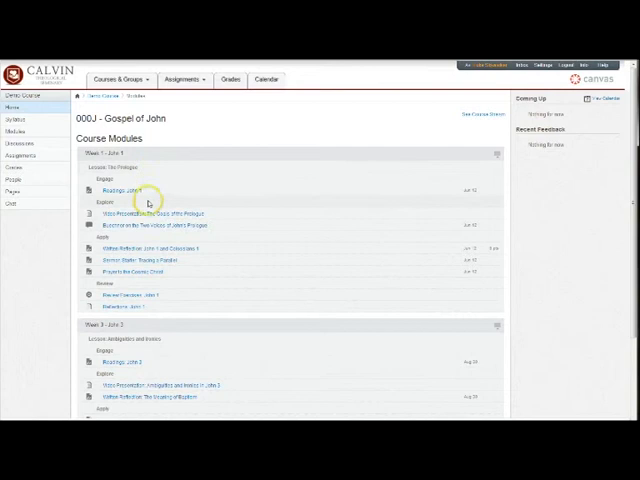
mouse_move(180, 287)
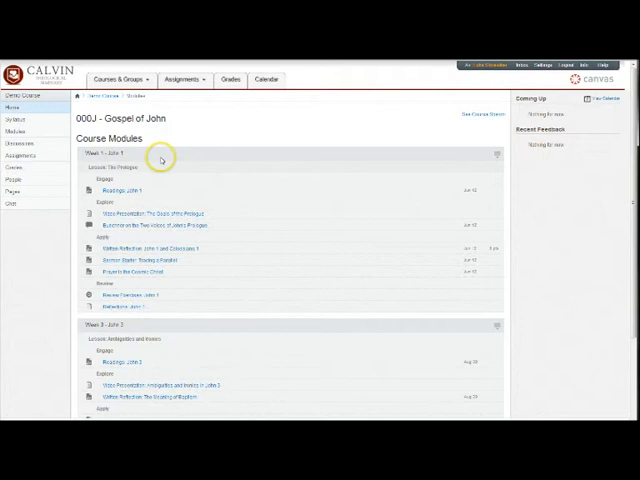
mouse_move(188, 156)
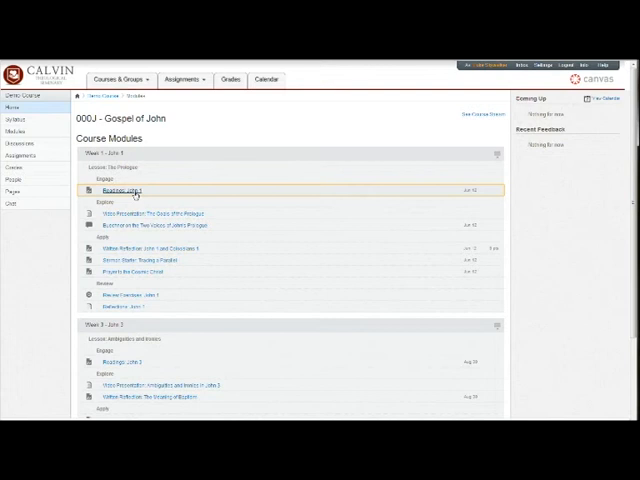
left_click(120, 191)
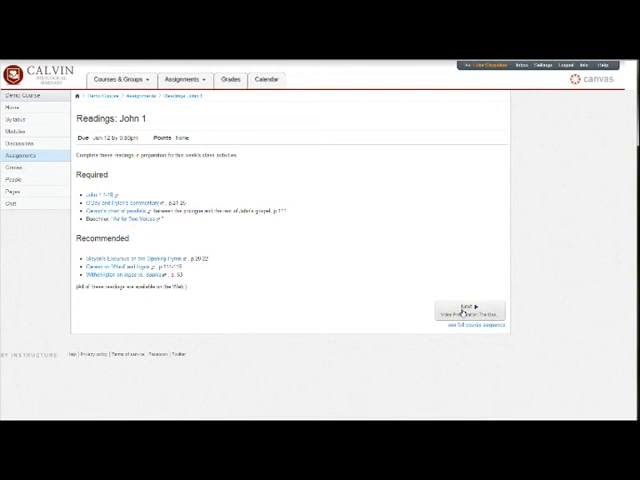
left_click(466, 308)
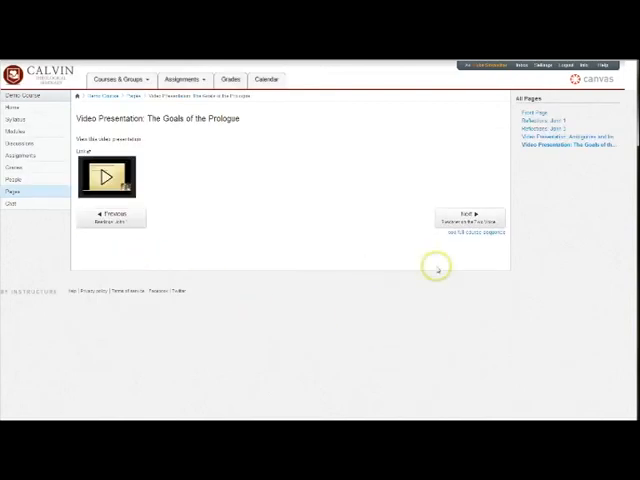
mouse_move(452, 251)
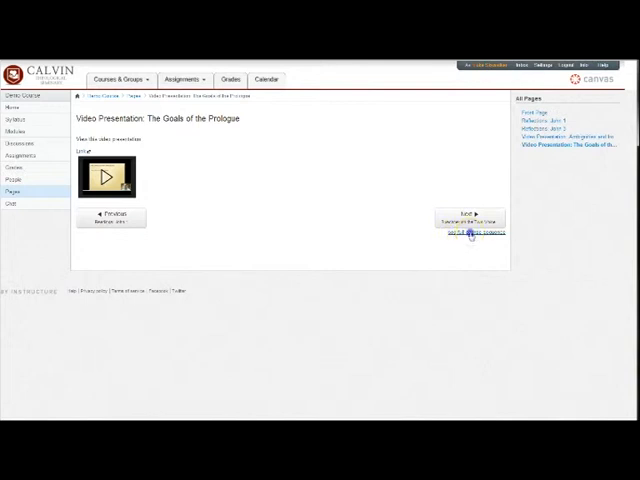
left_click(13, 143)
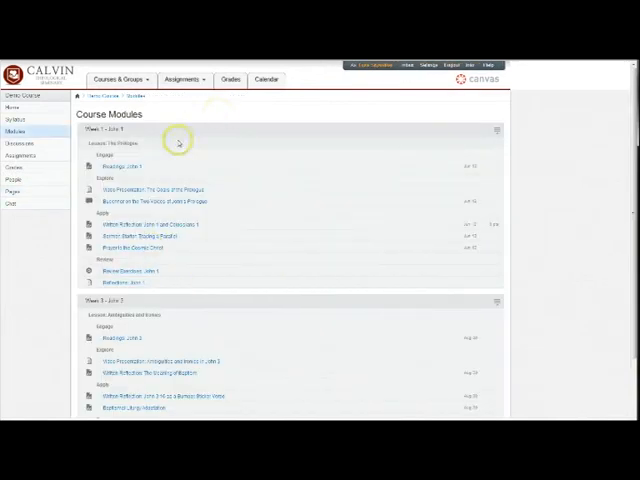
mouse_move(160, 272)
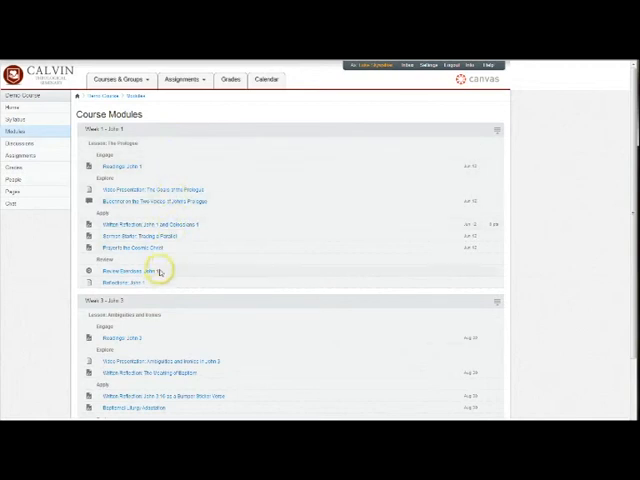
mouse_move(156, 295)
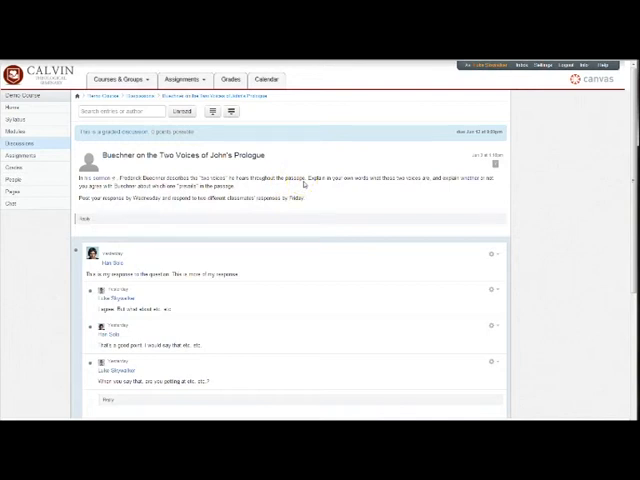
- Post a top-level reply reading "This is my reply" to the Buechner discussion prompt
scroll("down", 3)
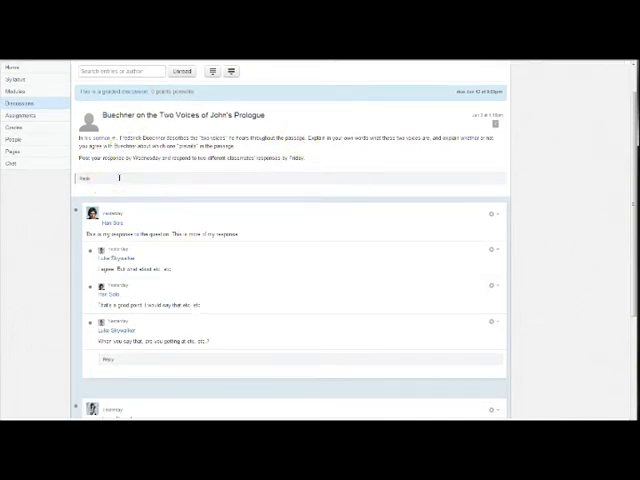
left_click(86, 178)
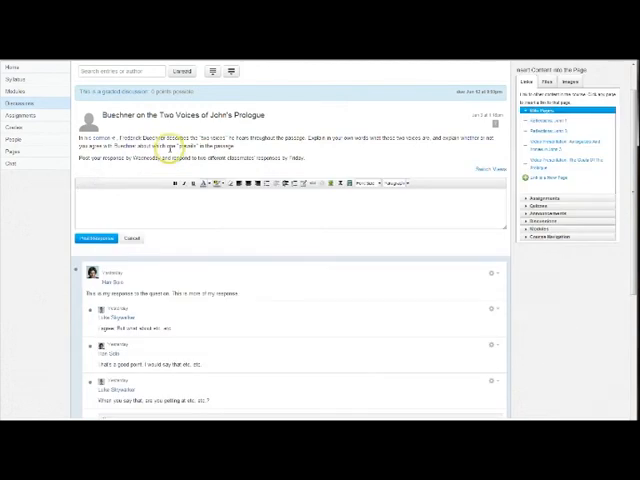
type("This is my reply")
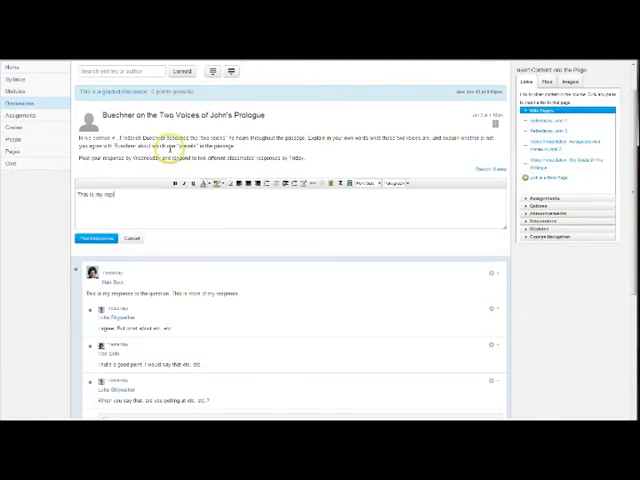
left_click(95, 239)
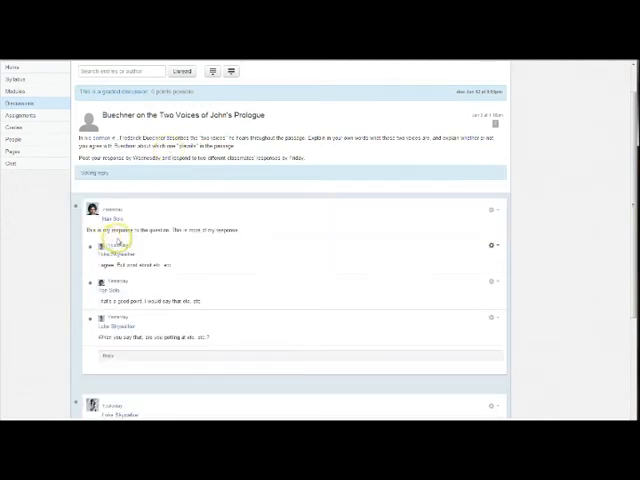
scroll("down", 3)
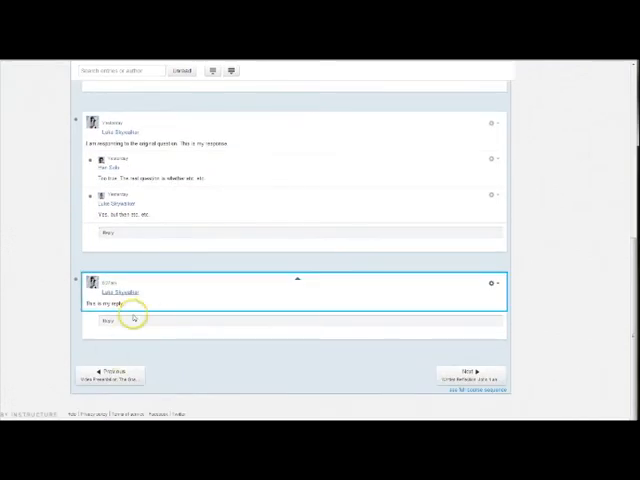
mouse_move(527, 294)
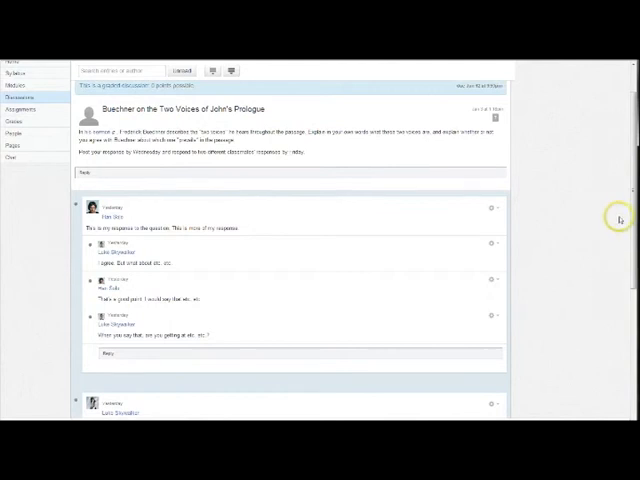
mouse_move(90, 222)
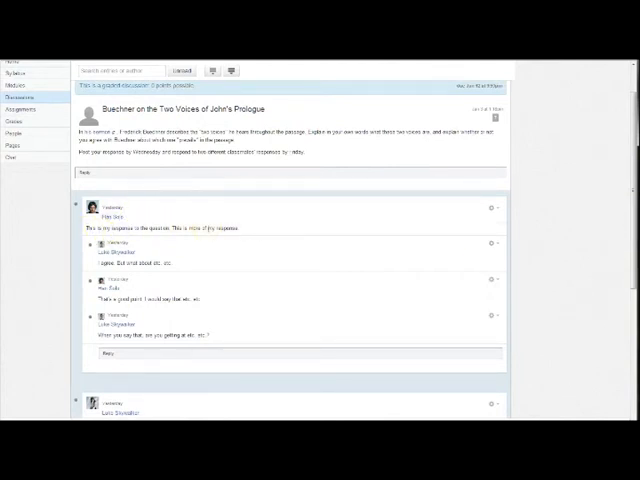
- Write a nested reply reading "This is my reply" in the first classmate's thread
left_click(103, 355)
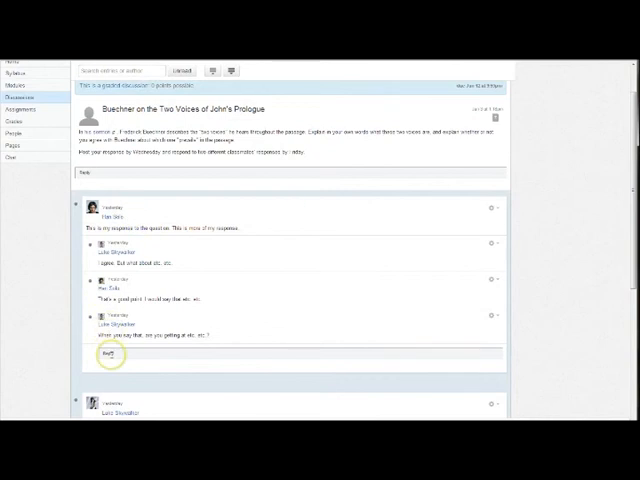
left_click(102, 353)
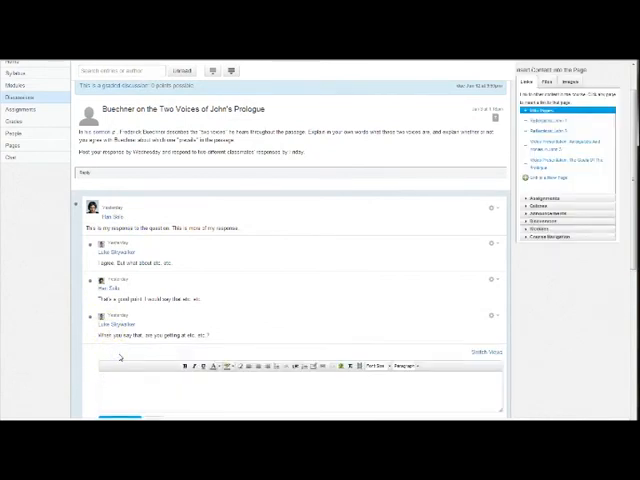
type("This is my reply")
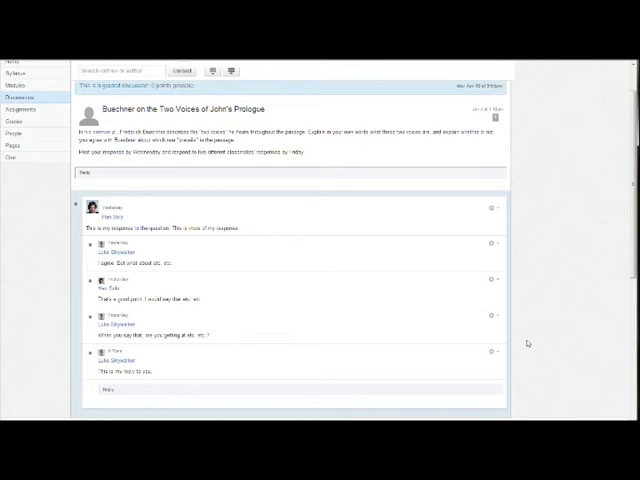
mouse_move(305, 326)
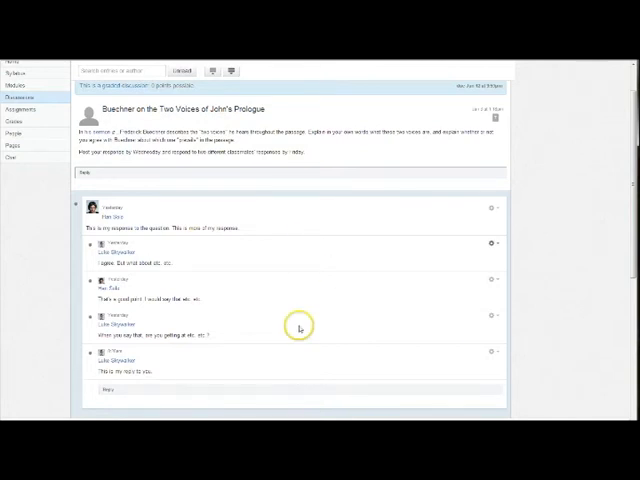
mouse_move(558, 302)
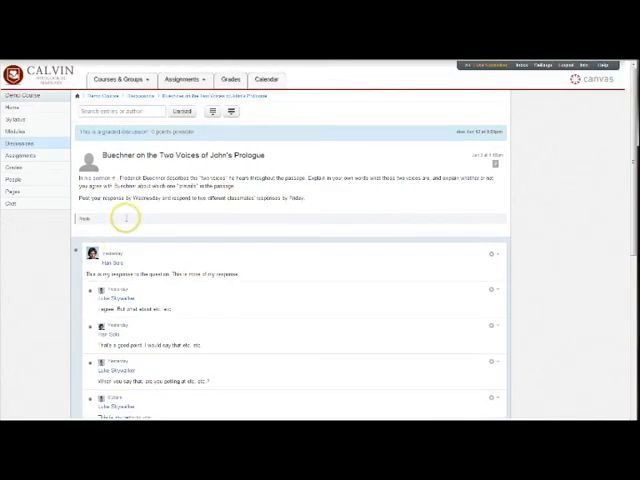
- Start a new top-level reply to the Buechner discussion prompt
left_click(97, 217)
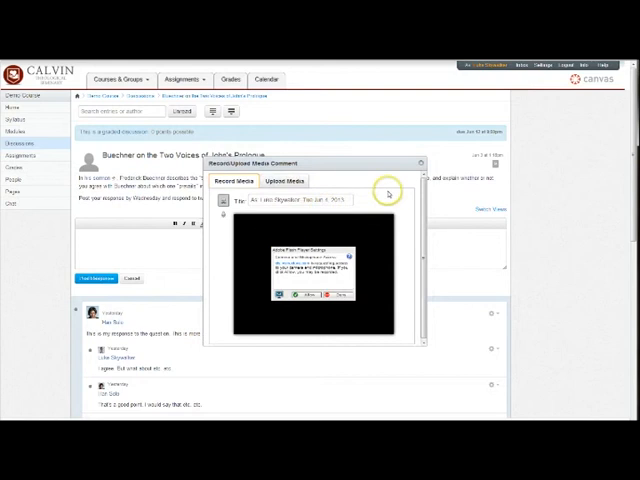
mouse_move(382, 180)
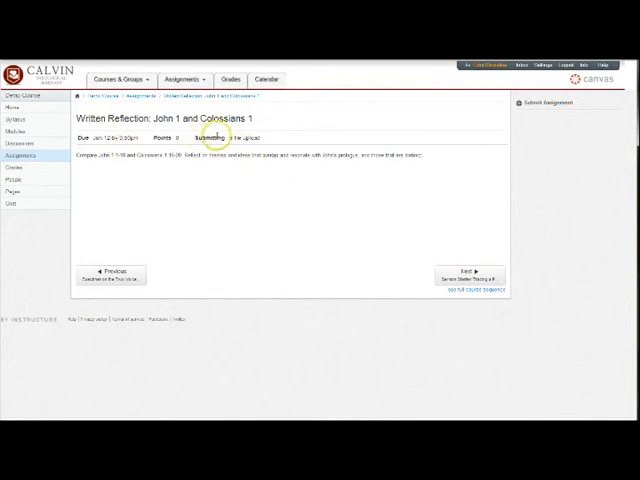
mouse_move(270, 138)
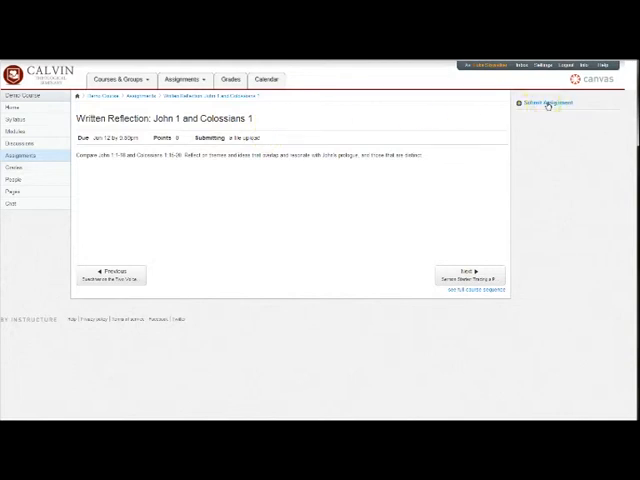
- Submit the Written Reflection assignment with the .doc paper file uploaded
left_click(548, 101)
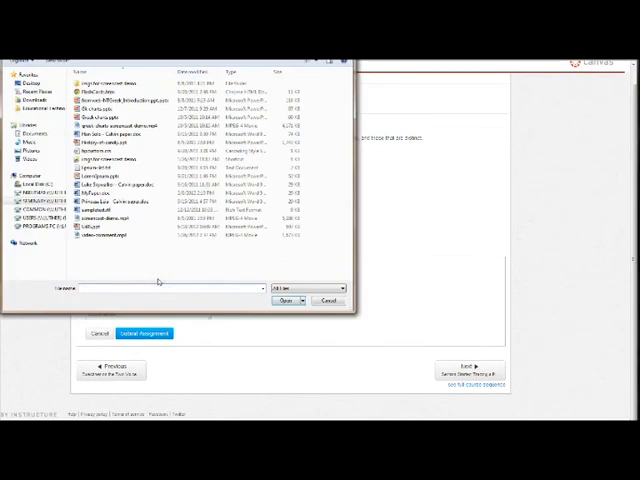
left_click(120, 187)
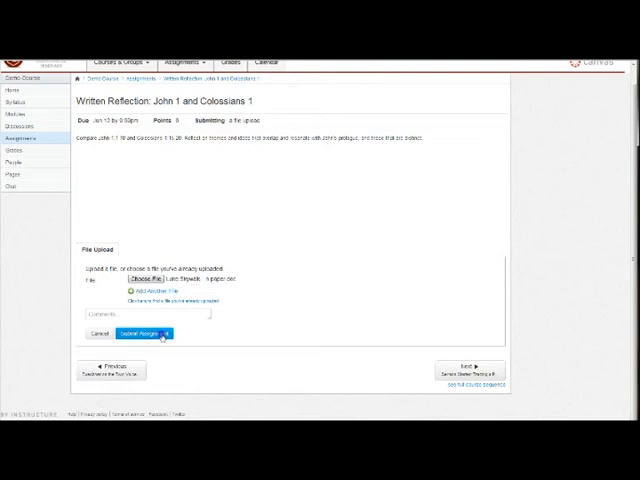
left_click(140, 332)
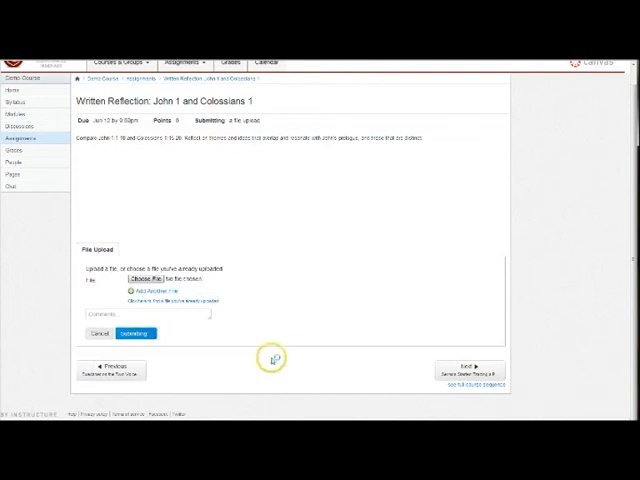
left_click(135, 333)
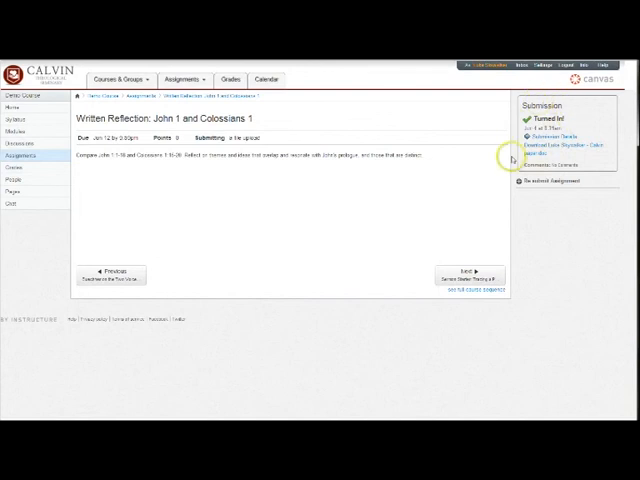
mouse_move(573, 118)
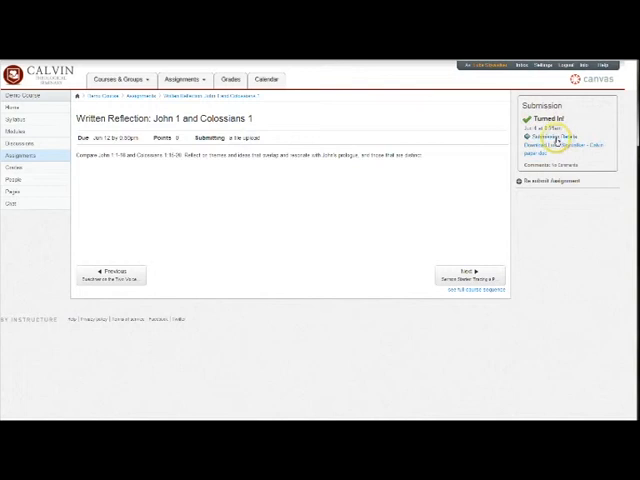
- View the Submission Details page listing the uploaded paper file
left_click(546, 147)
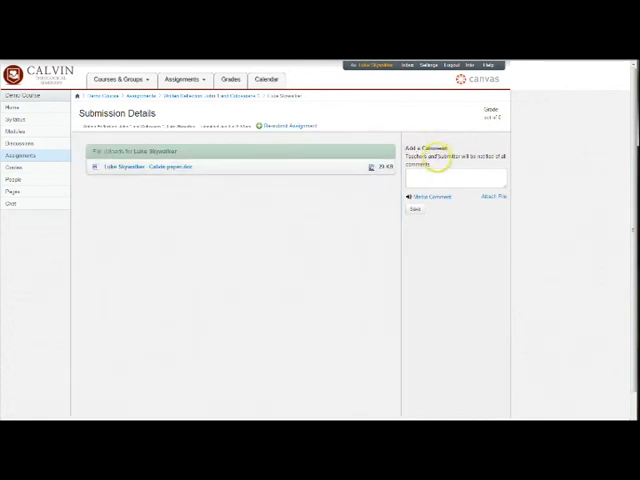
mouse_move(465, 155)
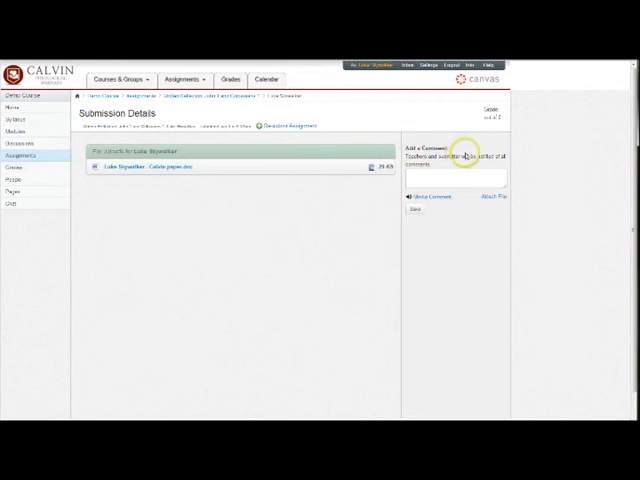
mouse_move(322, 107)
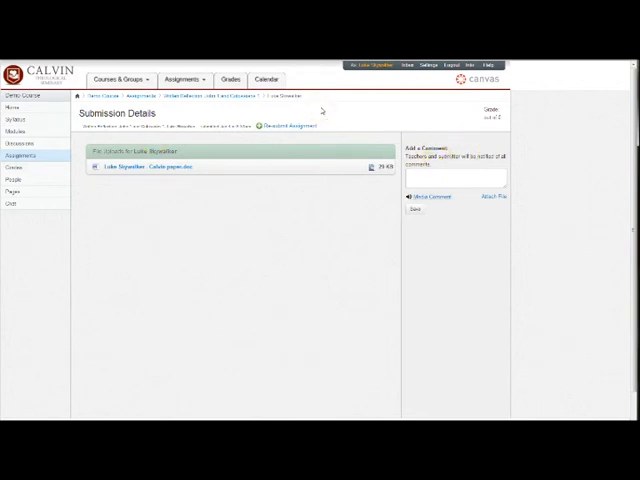
mouse_move(322, 109)
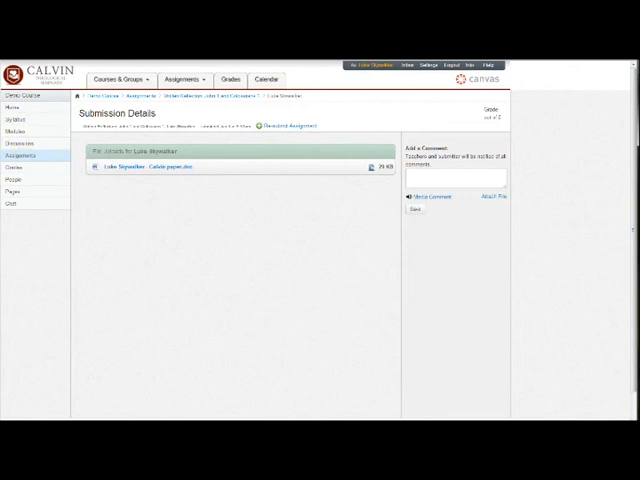
- Go from Modules to the course Assignments list with due dates
left_click(15, 131)
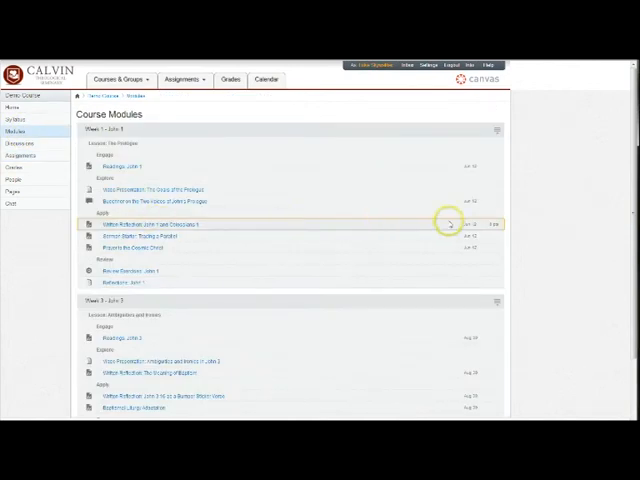
mouse_move(475, 250)
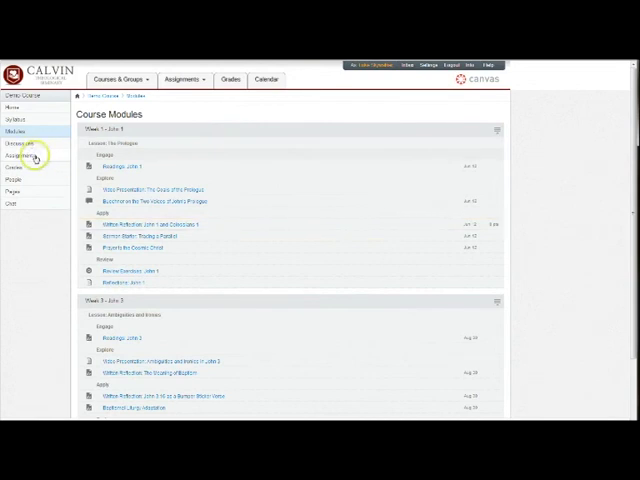
left_click(22, 155)
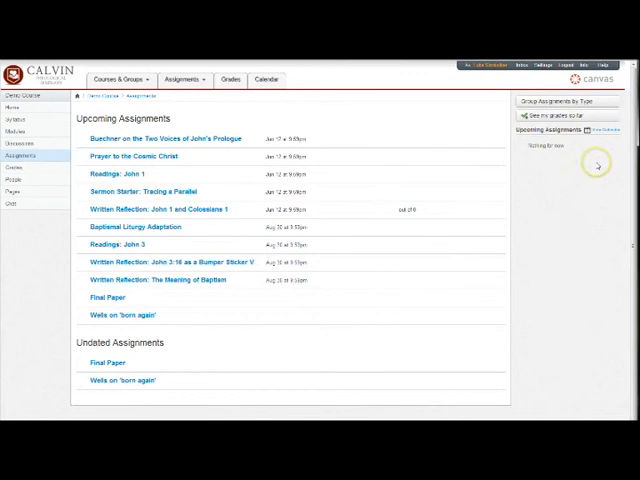
mouse_move(551, 197)
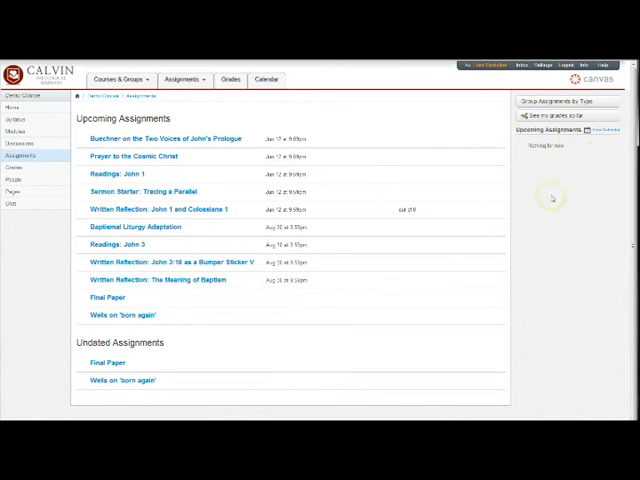
mouse_move(558, 196)
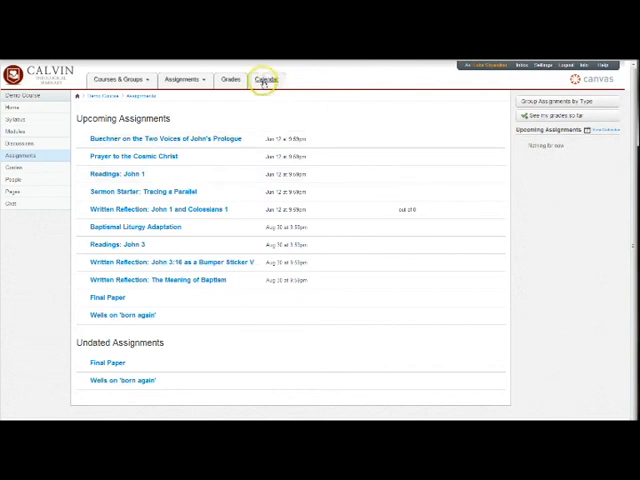
mouse_move(185, 244)
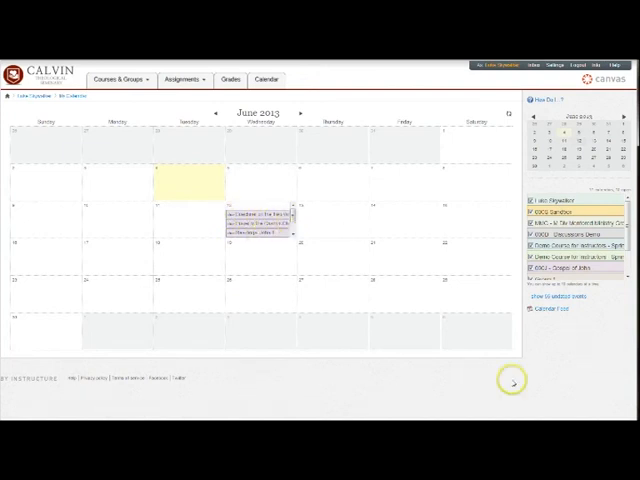
- View the course Grades page after visiting the June 2013 calendar
left_click(543, 310)
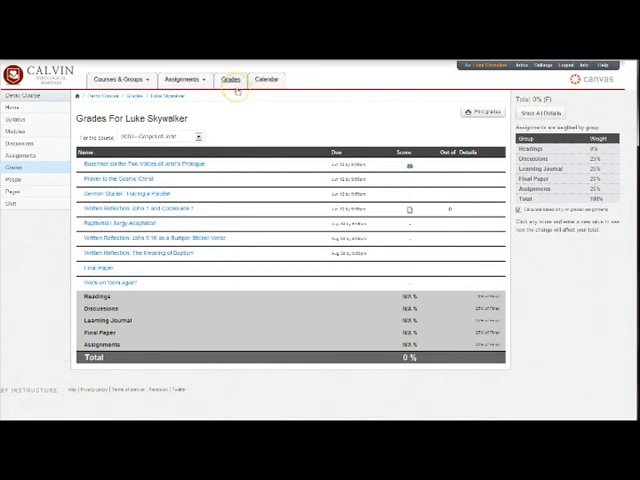
mouse_move(265, 105)
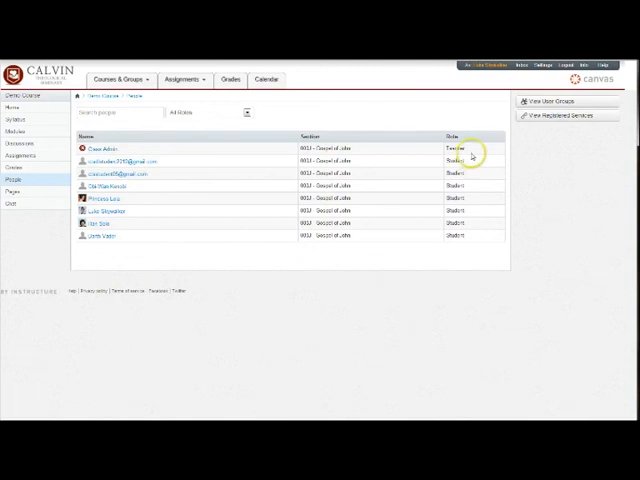
mouse_move(424, 243)
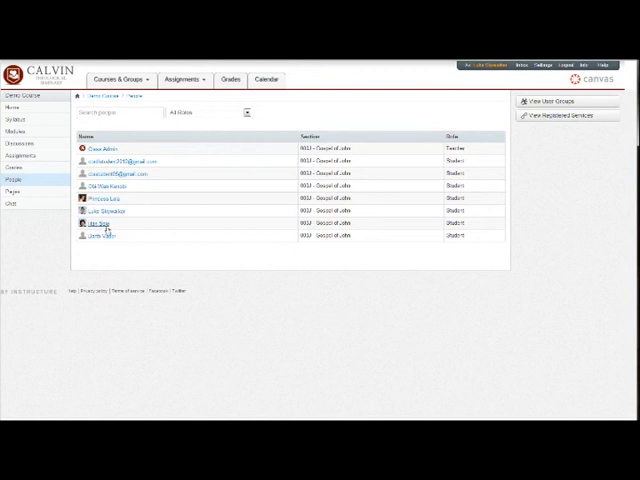
left_click(102, 210)
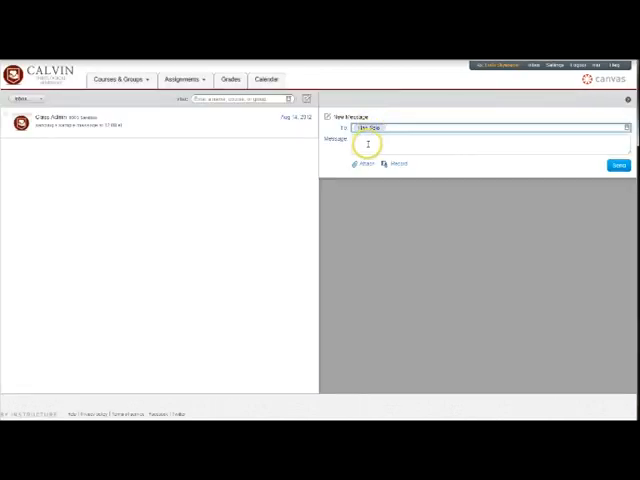
type("Thi")
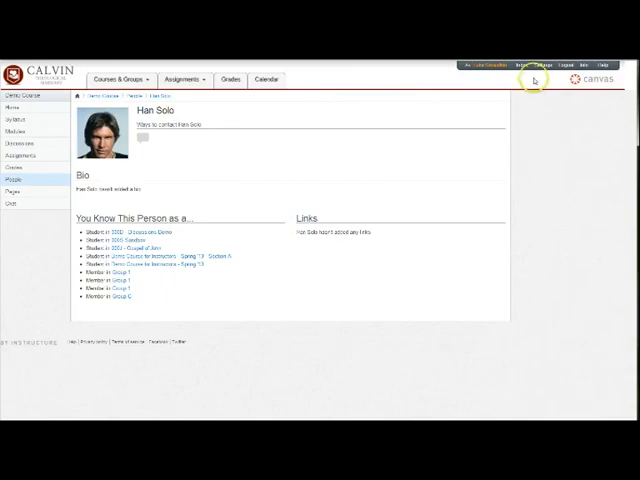
mouse_move(525, 66)
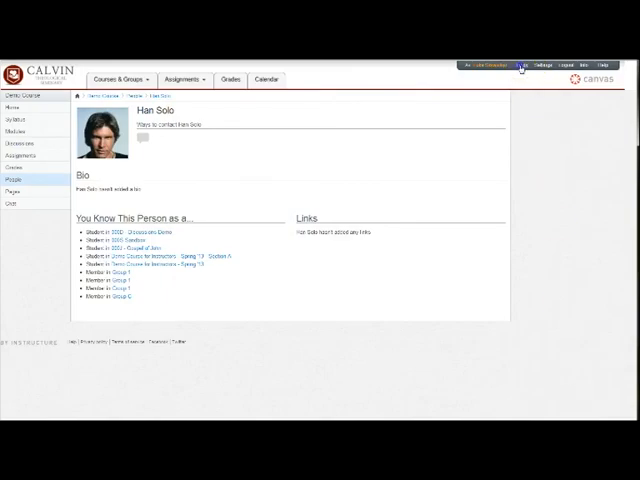
- Start an inbox message and list the Gospel of John course's Everyone group as recipients
left_click(533, 65)
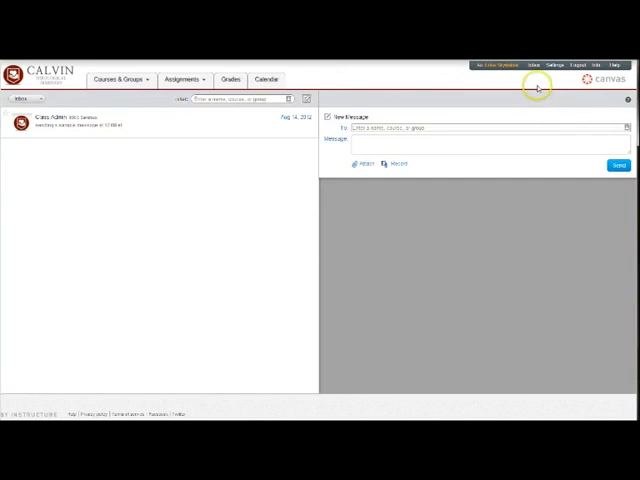
mouse_move(128, 246)
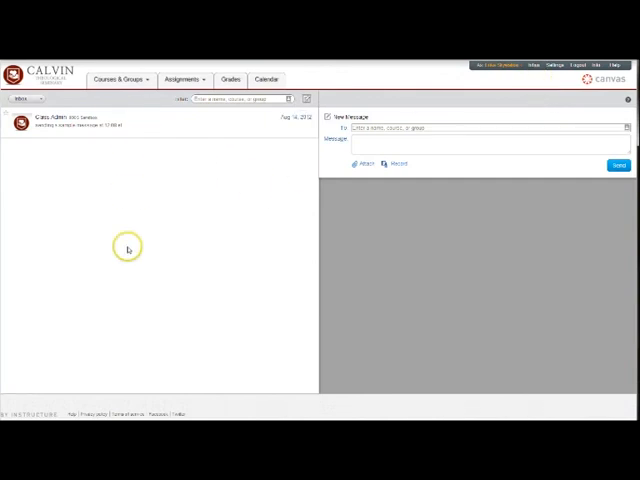
mouse_move(343, 90)
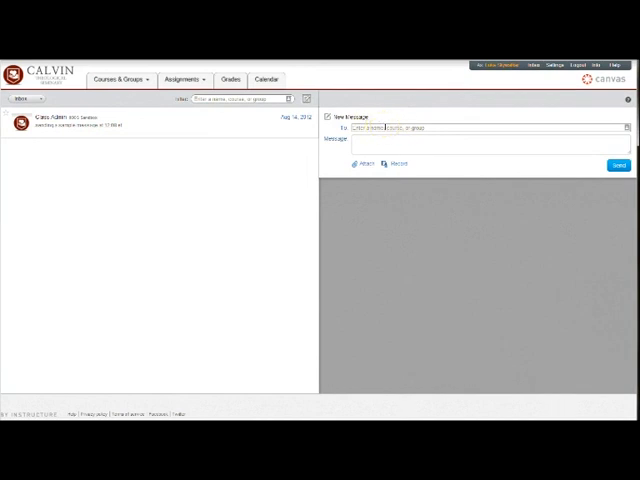
type("test")
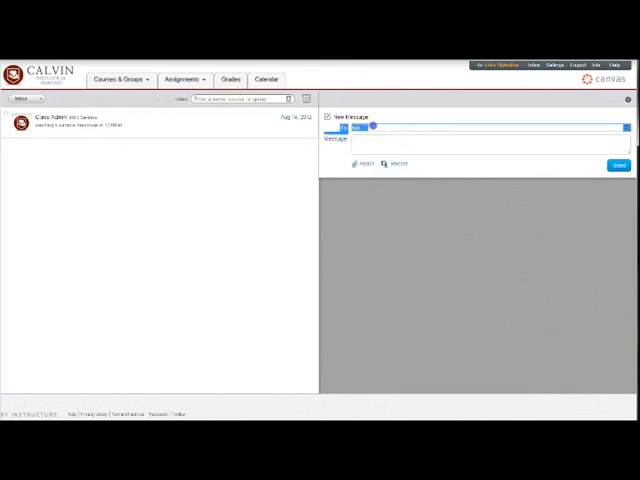
type("test")
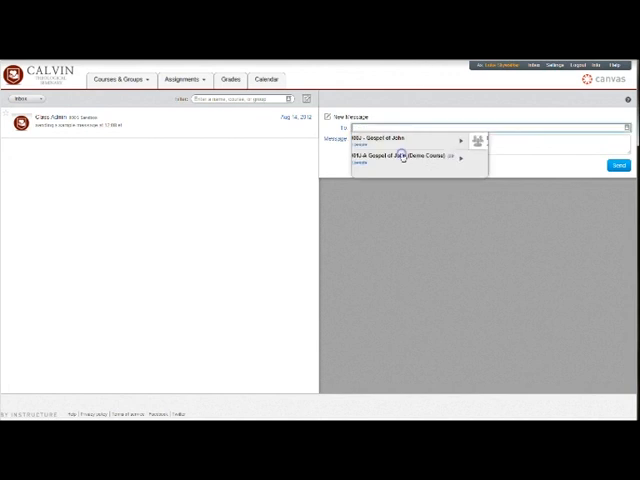
left_click(404, 143)
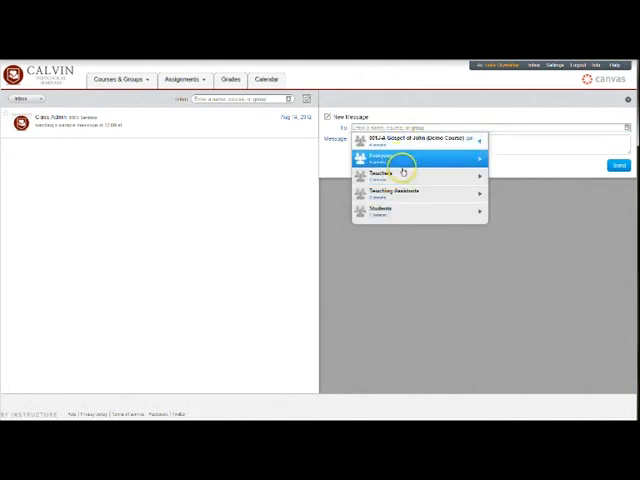
mouse_move(419, 207)
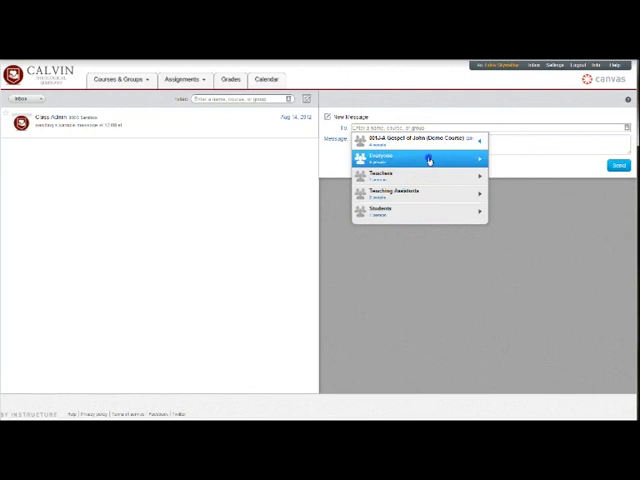
left_click(483, 159)
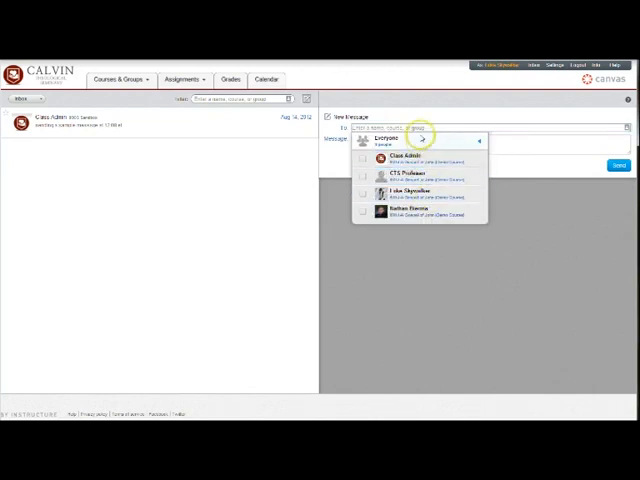